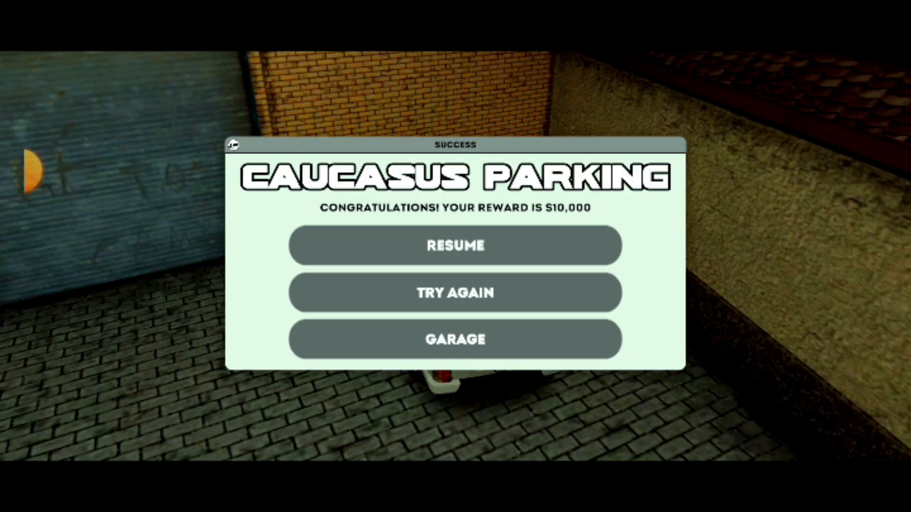
# Dismiss the $10,000 Success dialog with Resume to start Level No 131.
pyautogui.click(455, 246)
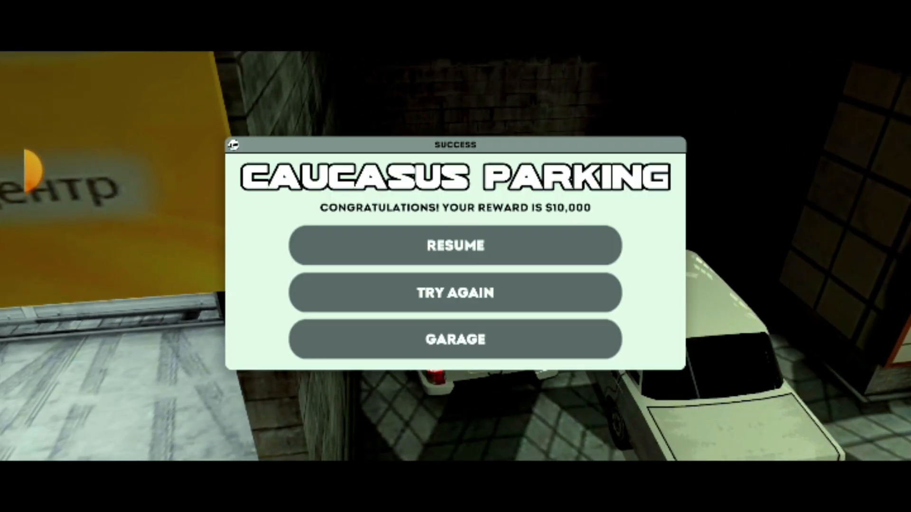
pyautogui.click(454, 245)
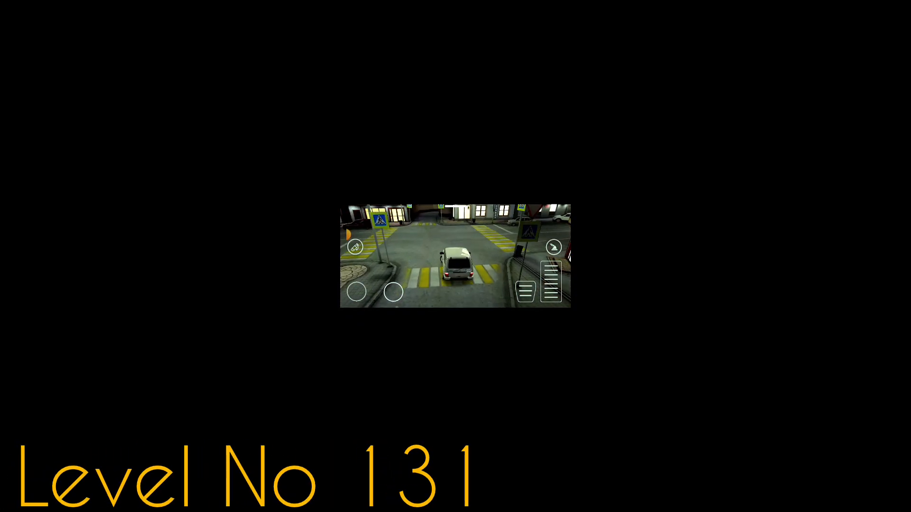